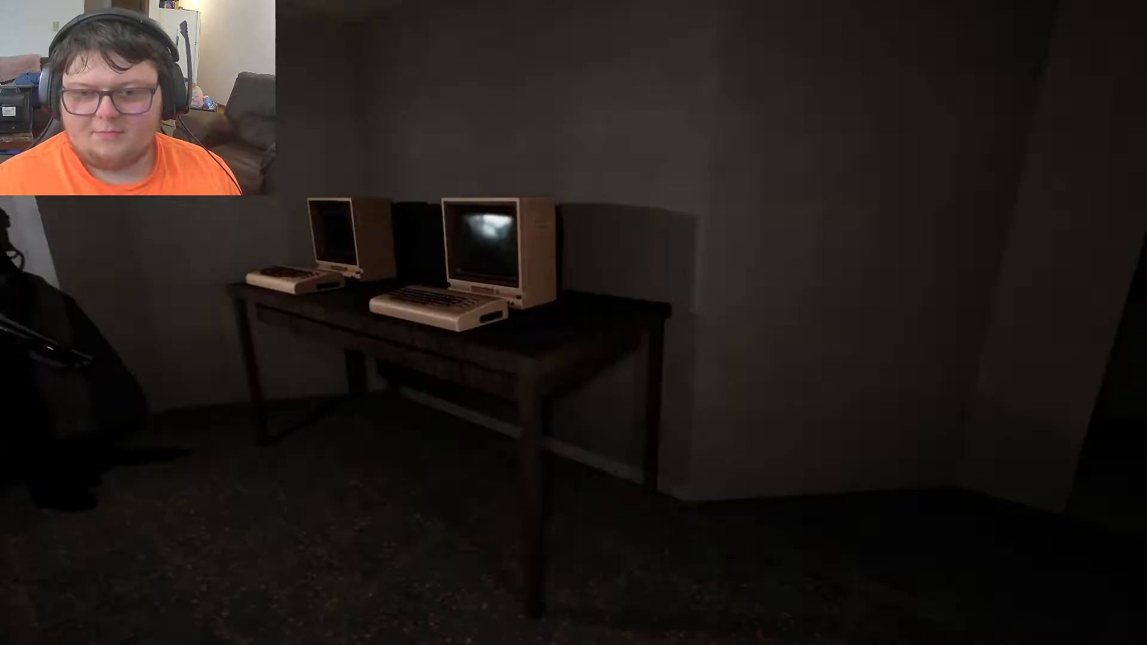
pyautogui.moveTo(574, 323)
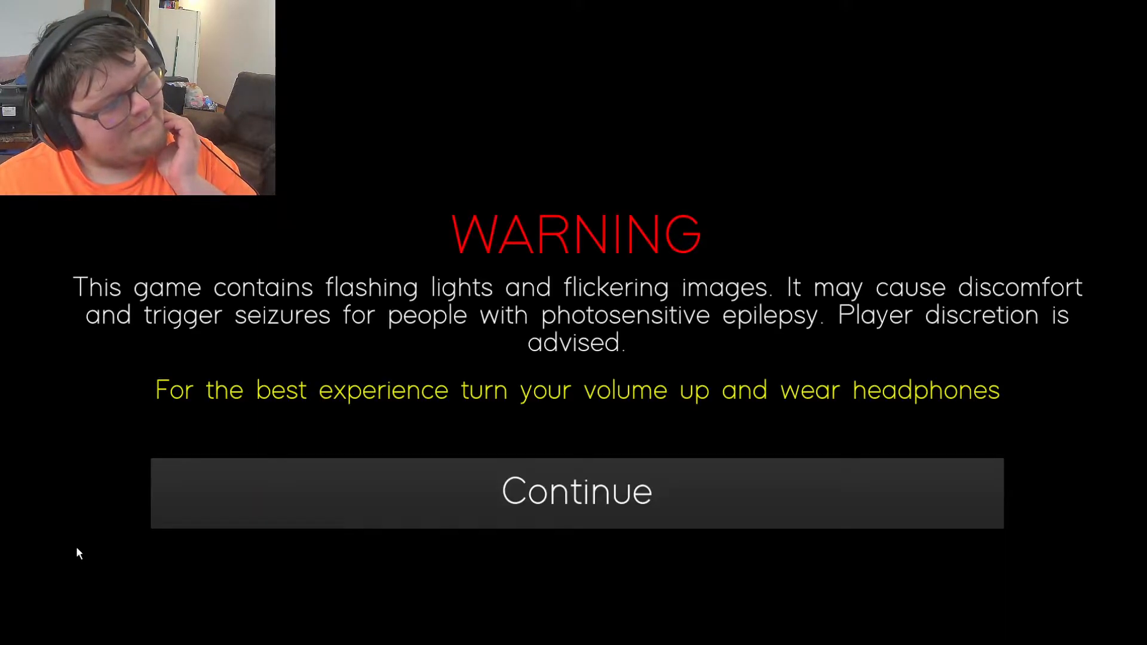
pyautogui.moveTo(293, 556)
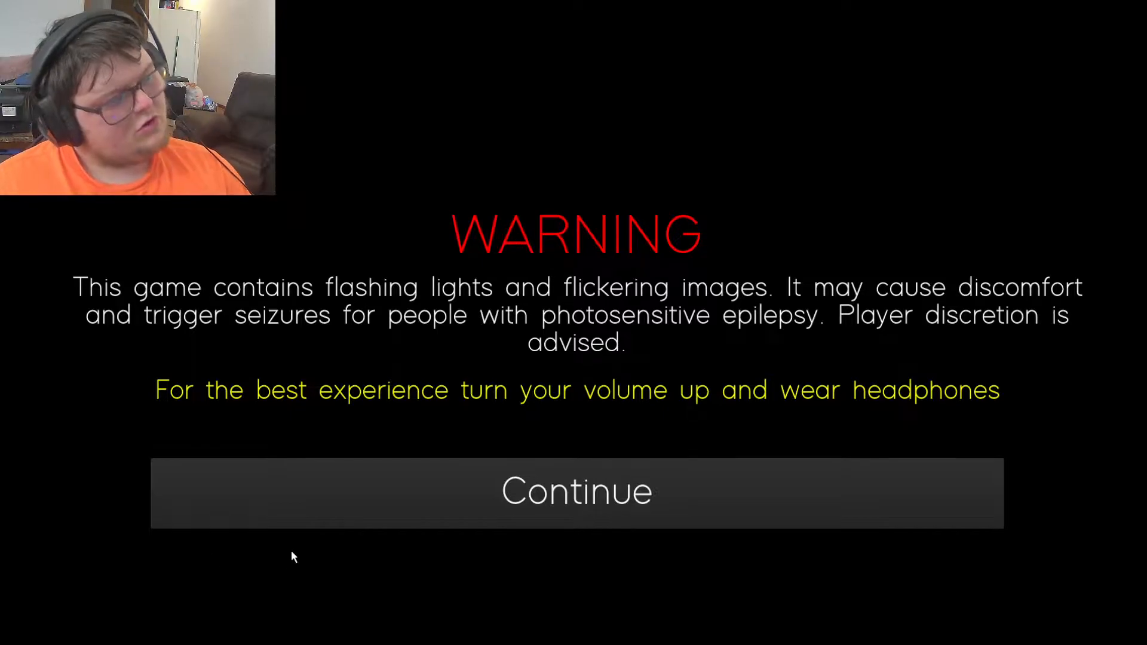
pyautogui.click(575, 491)
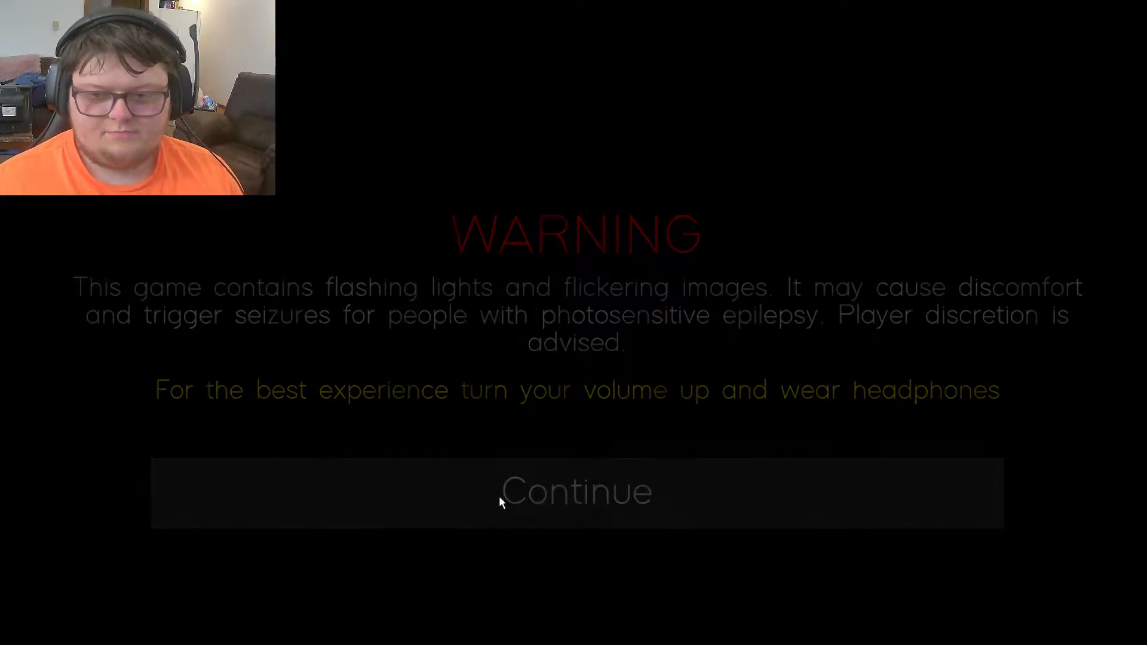
pyautogui.click(577, 492)
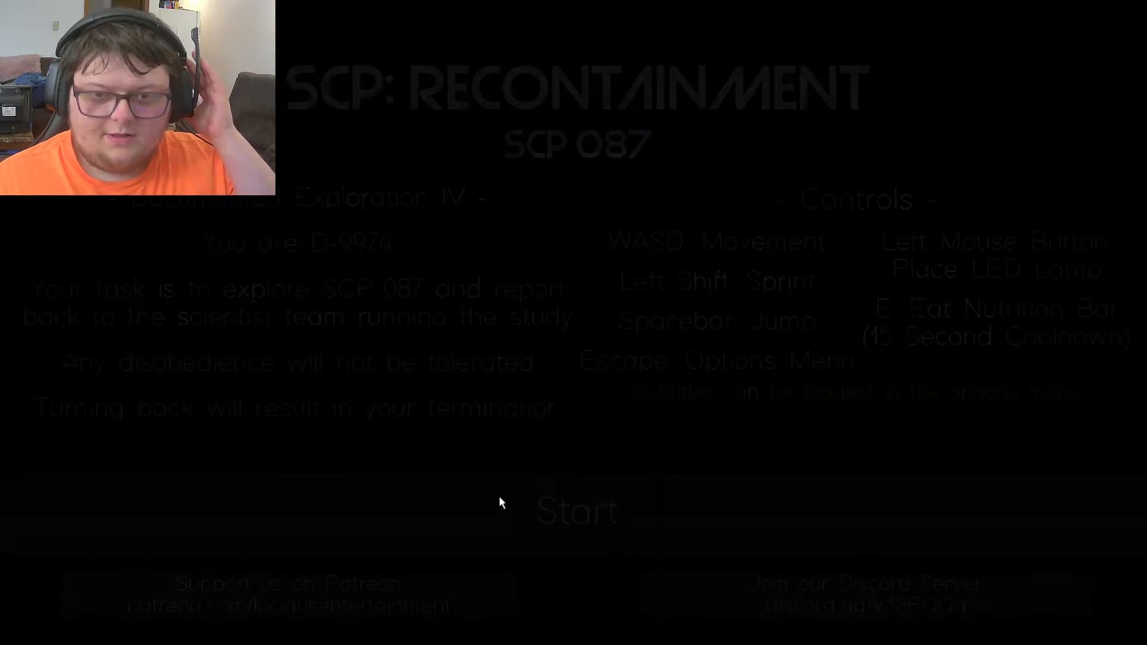
pyautogui.click(576, 509)
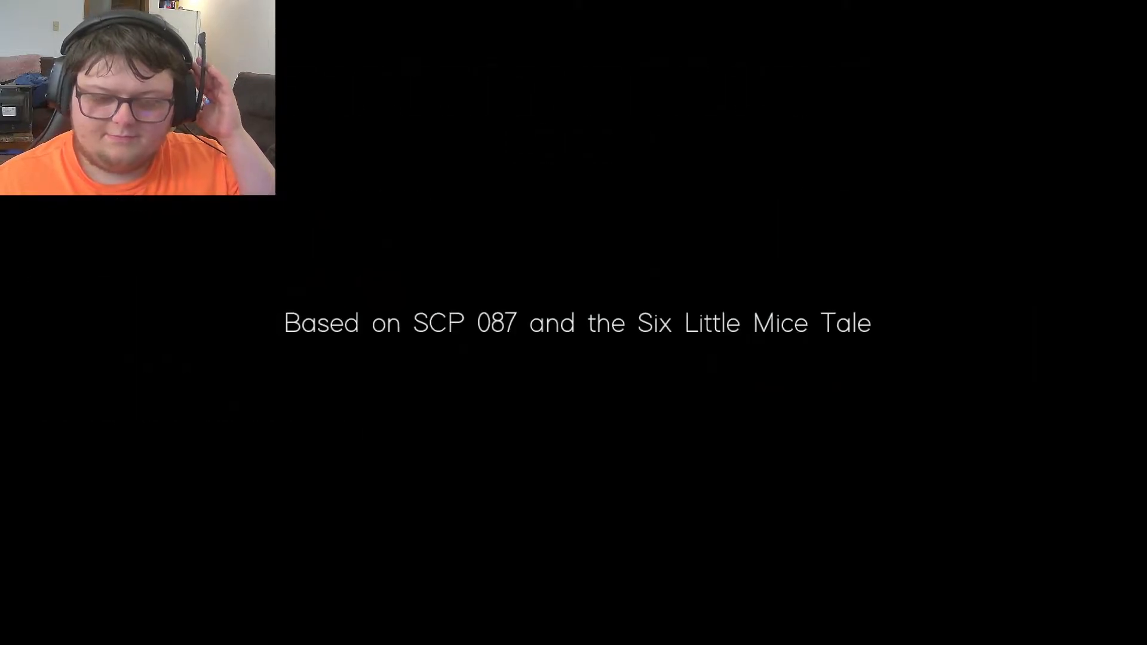